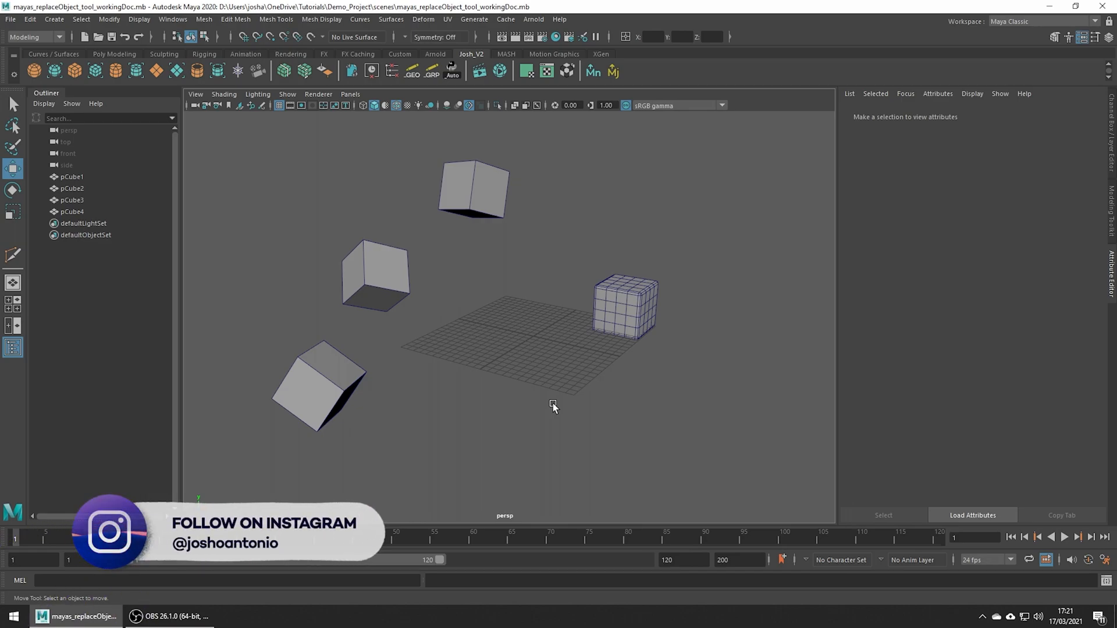
pyautogui.moveTo(435, 399)
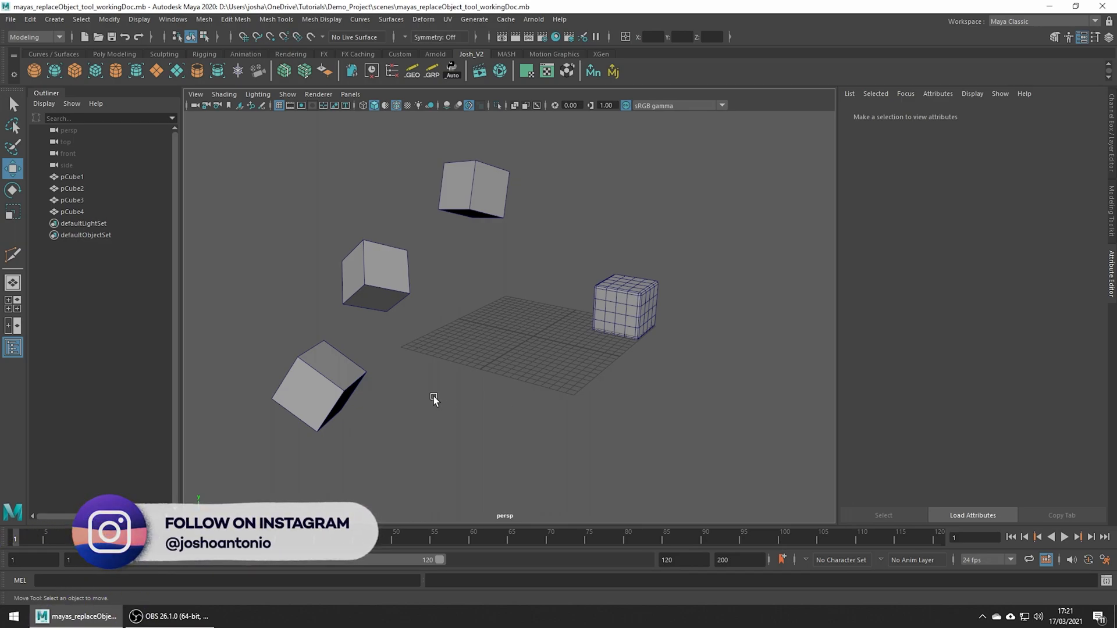
# - Select the bevelled, subdivided cube in the viewport to load its mesh attributes
pyautogui.click(472, 188)
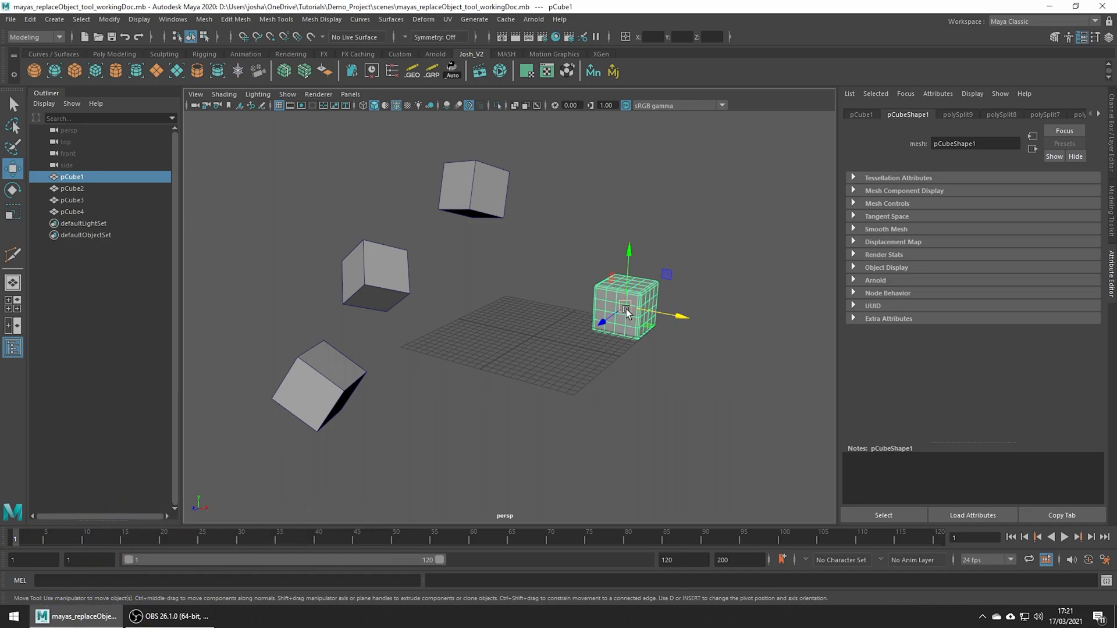
pyautogui.moveTo(648, 369)
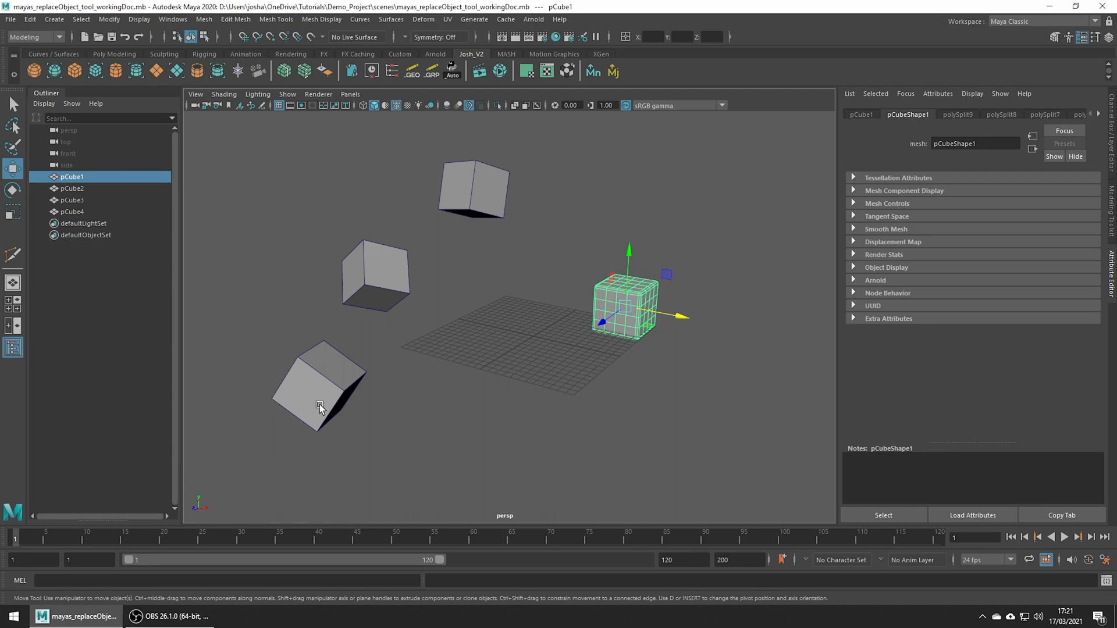
pyautogui.moveTo(537, 340)
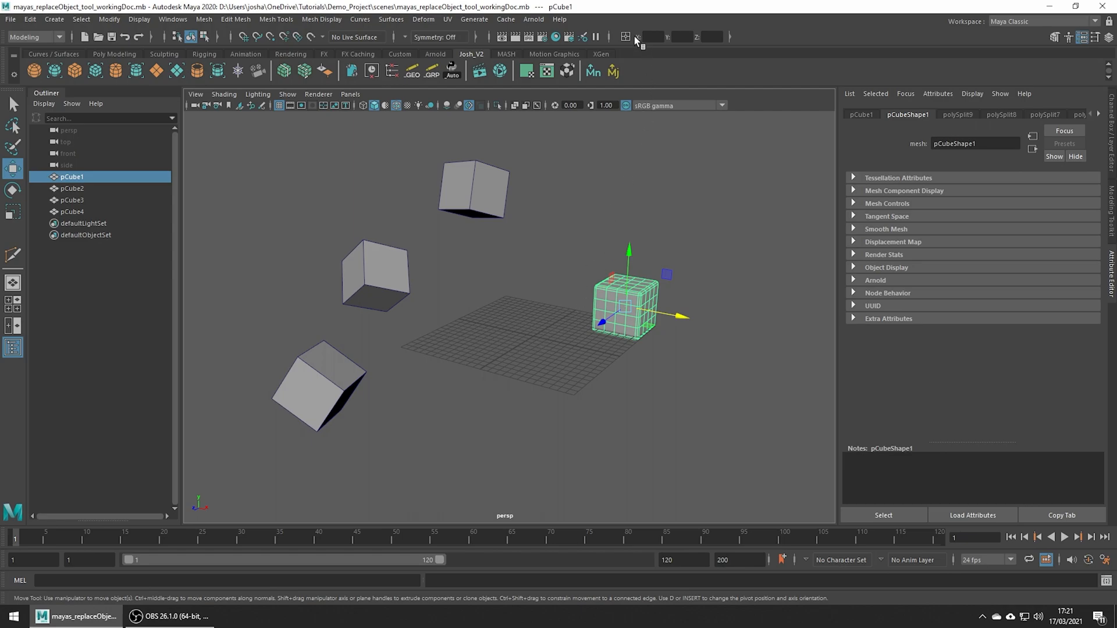
# - Switch the status-line field to Absolute transform and move the cube to 0, 0, 0
pyautogui.click(635, 36)
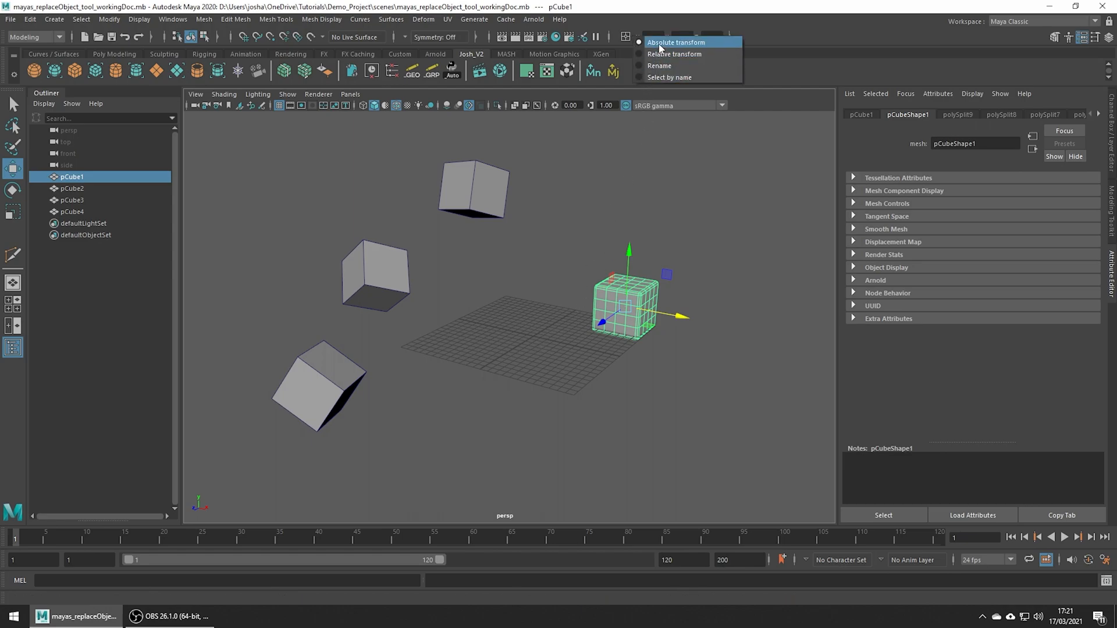
pyautogui.click(676, 42)
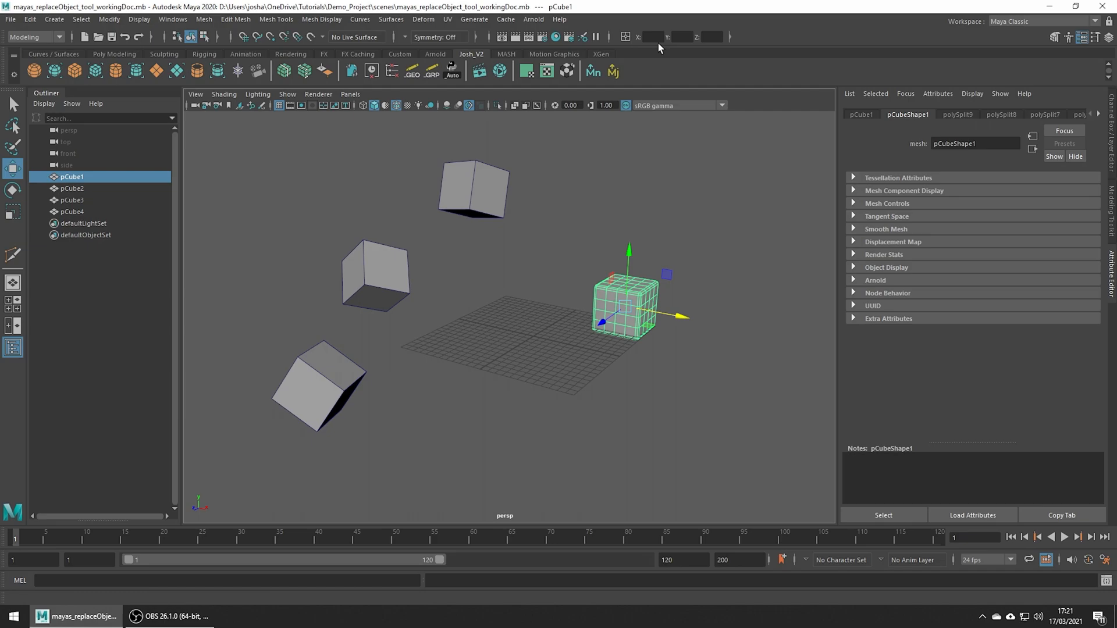
pyautogui.click(681, 36)
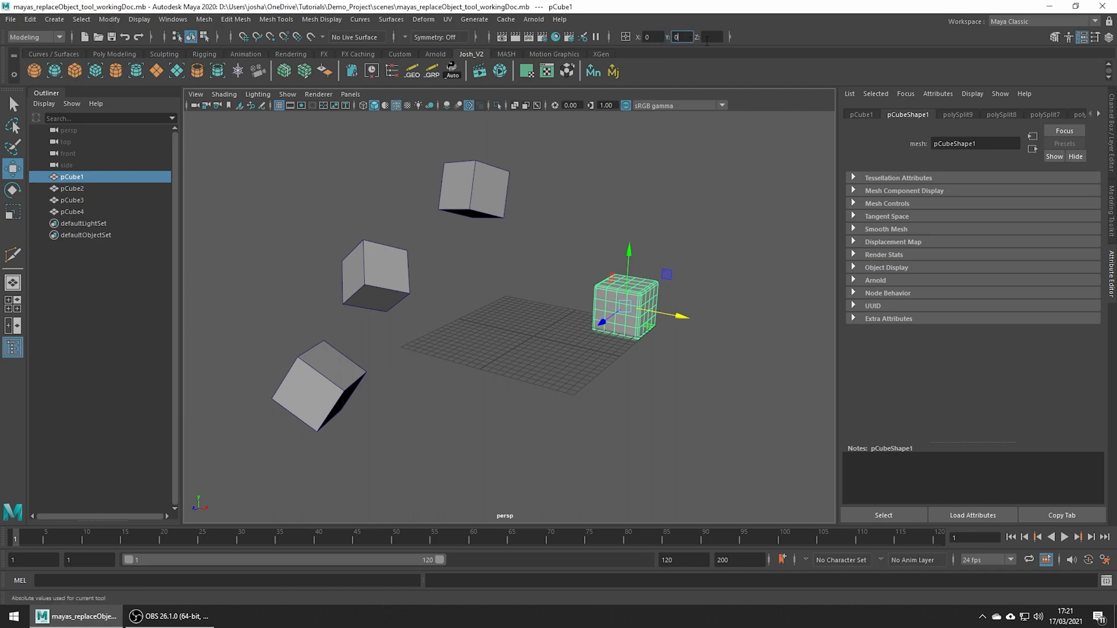
pyautogui.moveTo(625, 310); pyautogui.dragTo(531, 331)
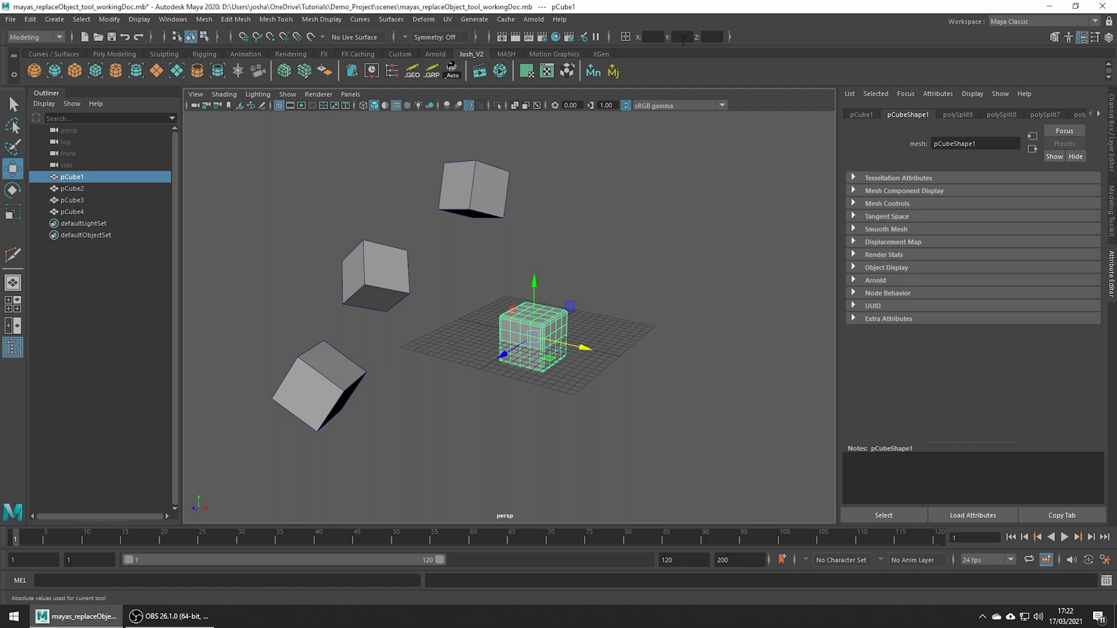
# - Freeze the bevelled cube's transformations, then inspect pCube2 and pCube3's translate, rotate and scale values
pyautogui.click(109, 19)
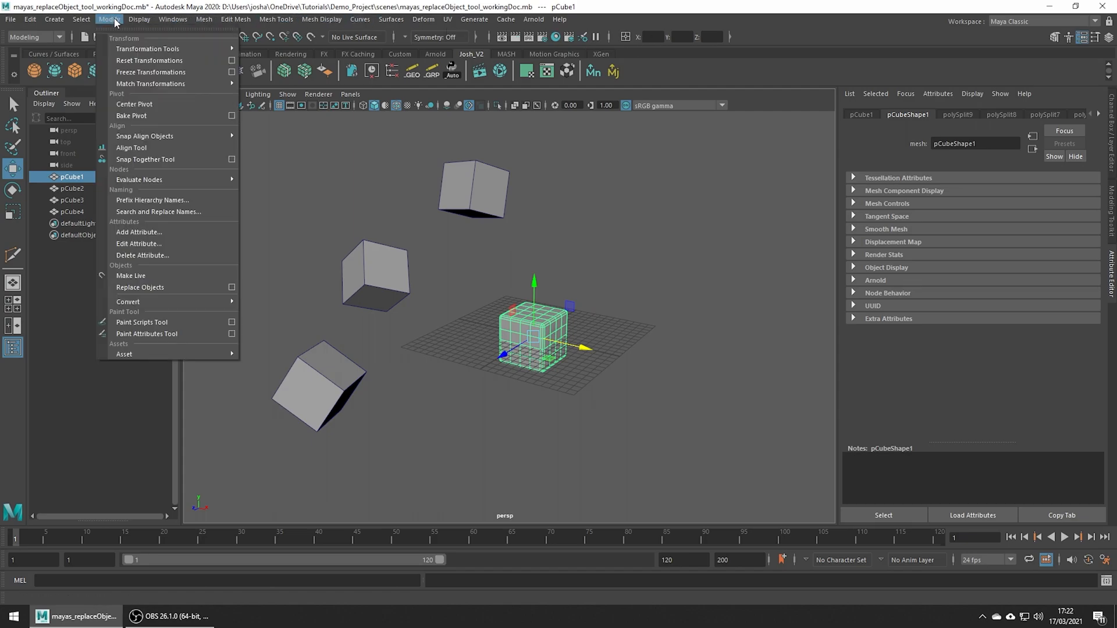
pyautogui.moveTo(150, 72)
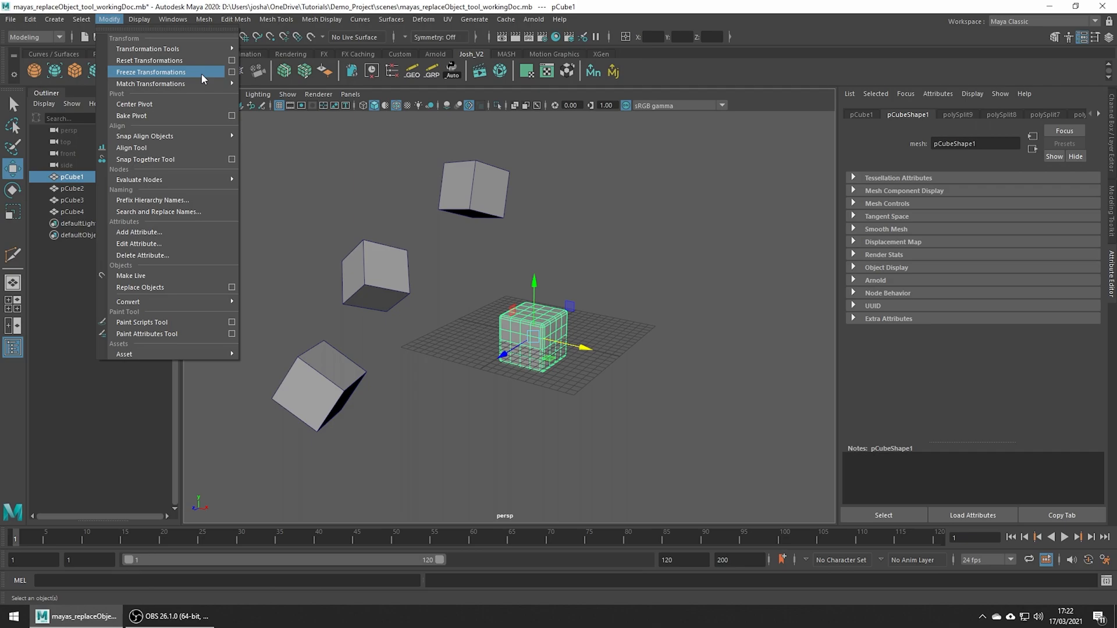
pyautogui.click(150, 71)
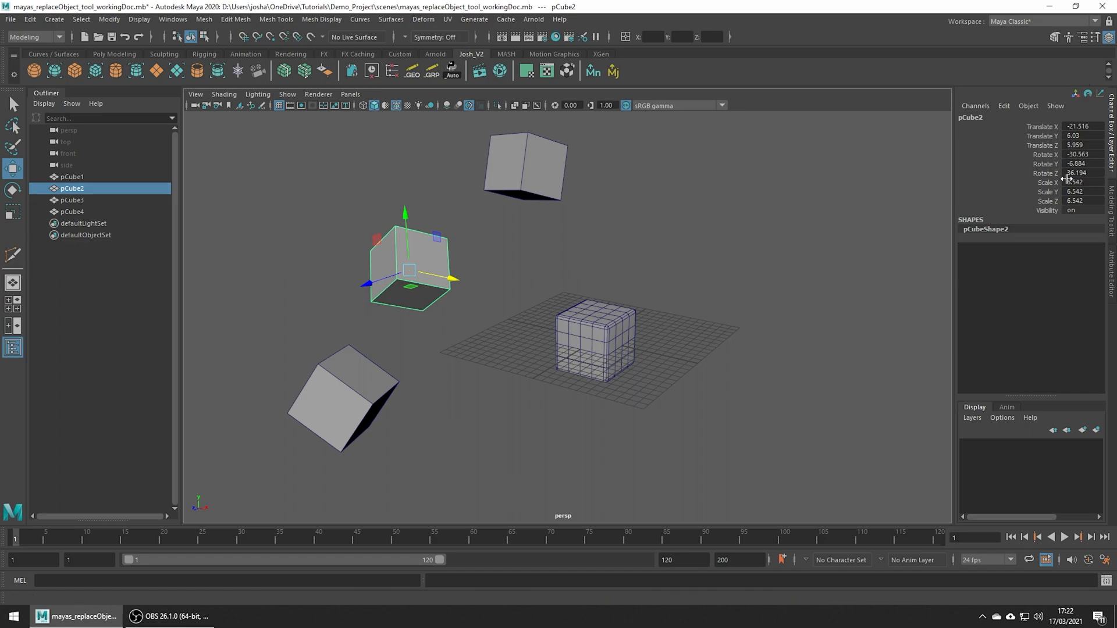
pyautogui.click(1078, 193)
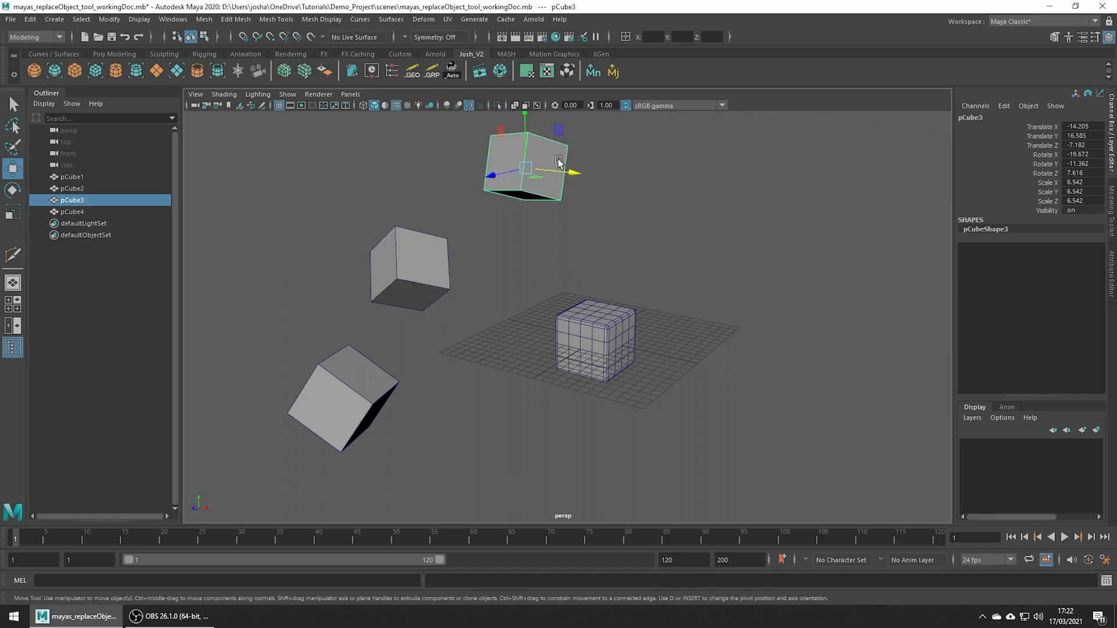
pyautogui.click(108, 19)
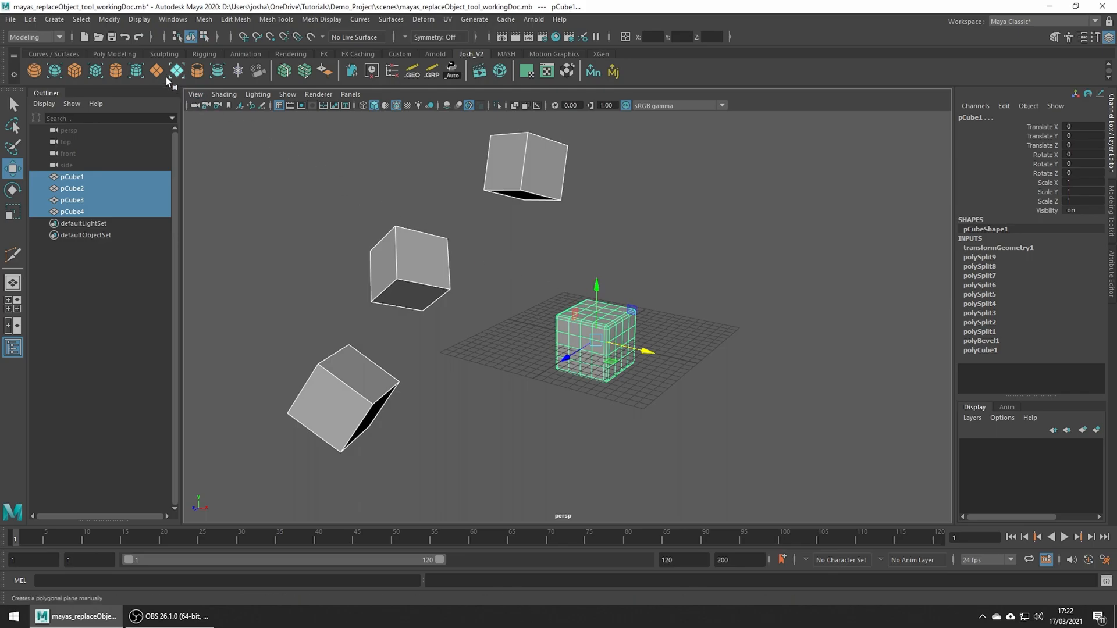
# - Open the Modify > Replace Objects option box with the placeholders and pCube1 selected
pyautogui.click(108, 19)
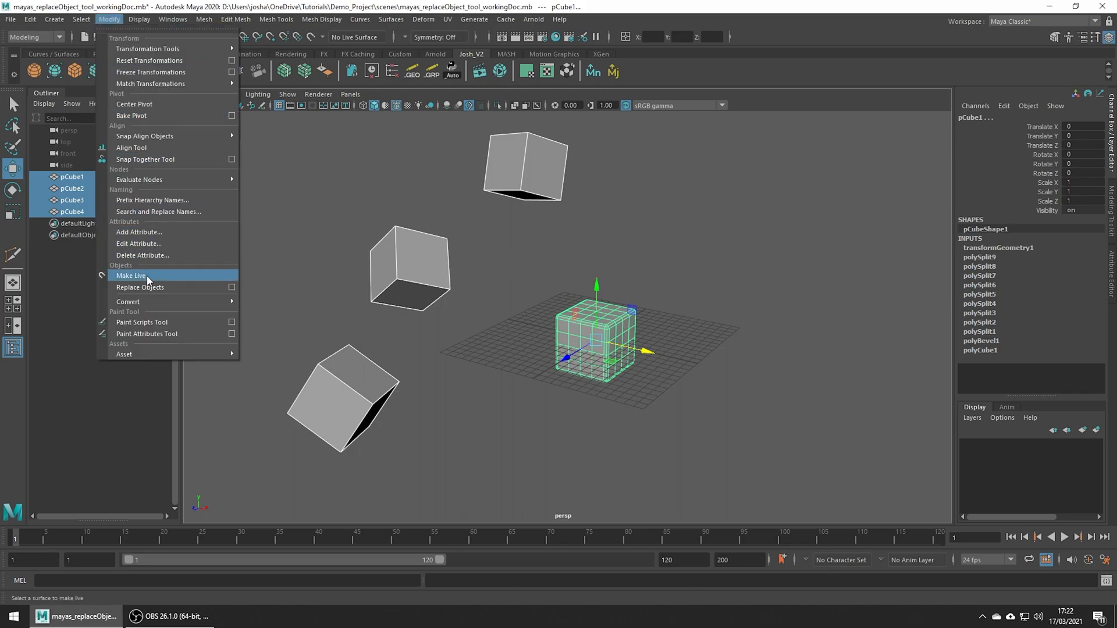
pyautogui.moveTo(140, 287)
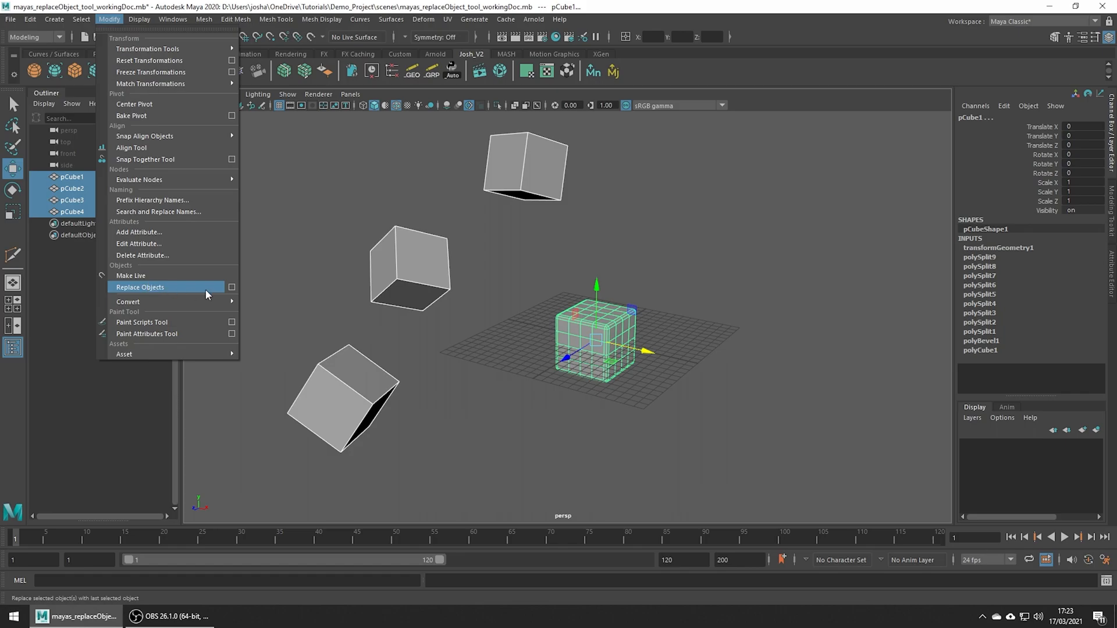
pyautogui.click(232, 287)
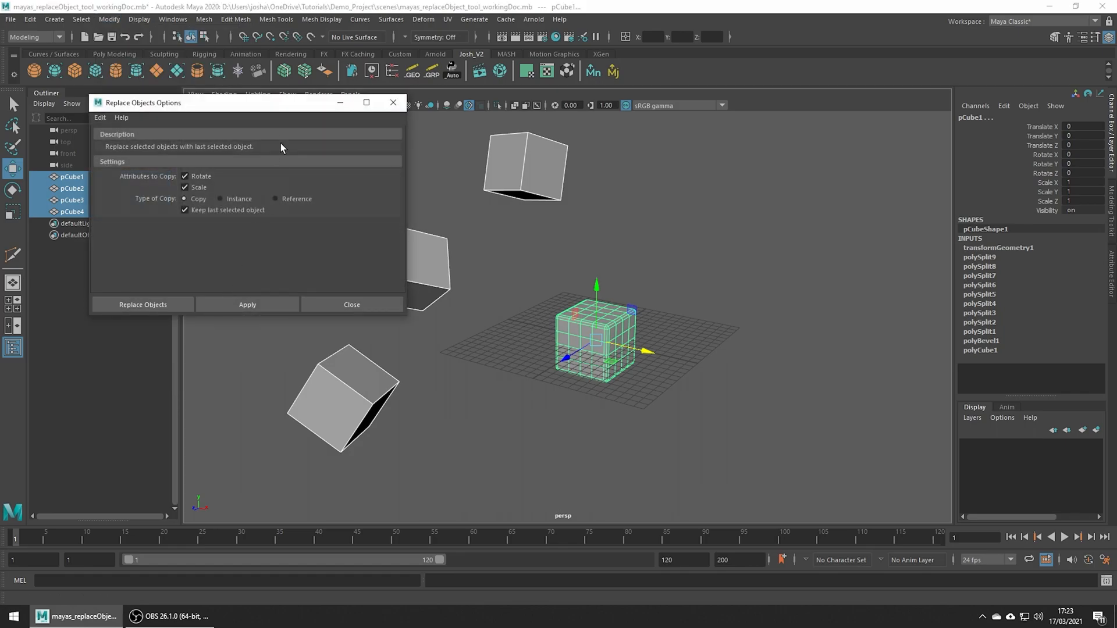
# - Try the Instance and Reference copy types, then return Type of Copy to Copy
pyautogui.moveTo(143, 102); pyautogui.dragTo(93, 107)
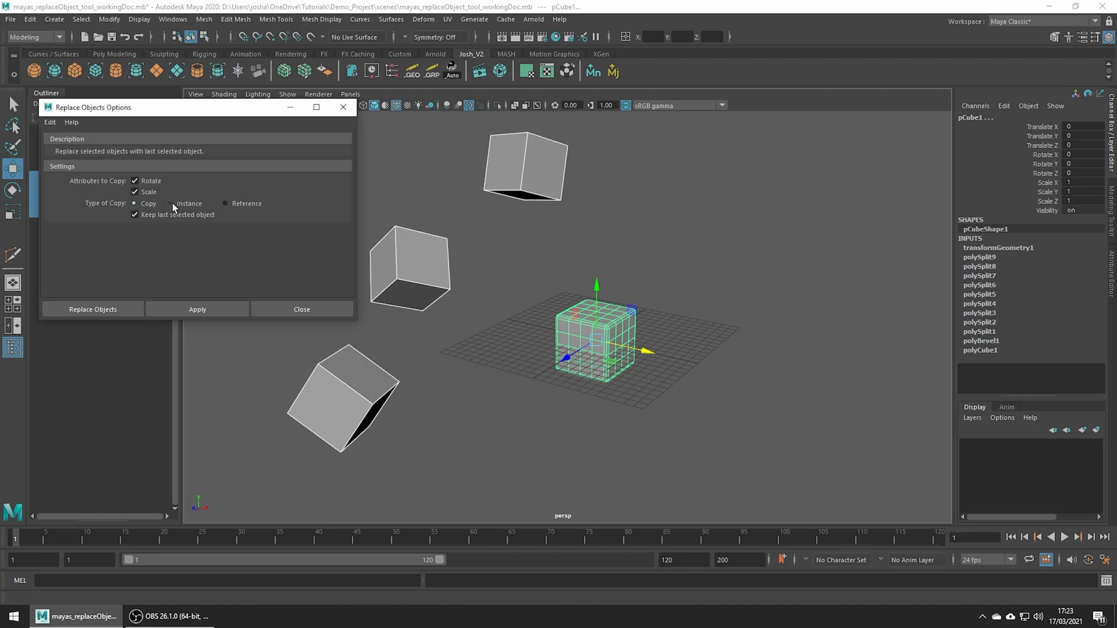
pyautogui.click(225, 203)
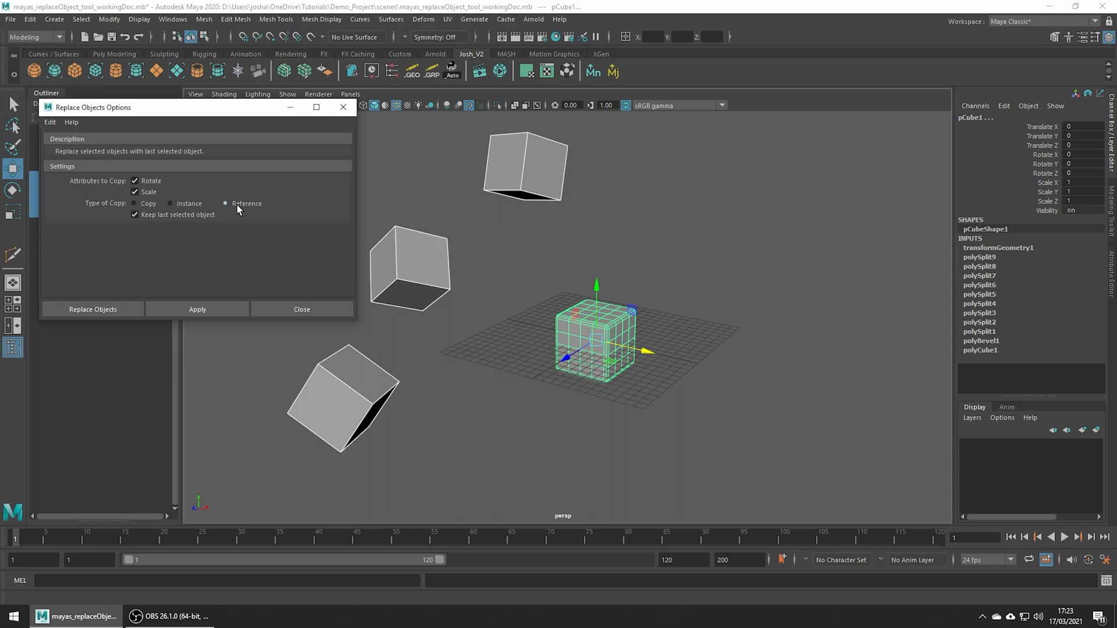
pyautogui.moveTo(236, 208)
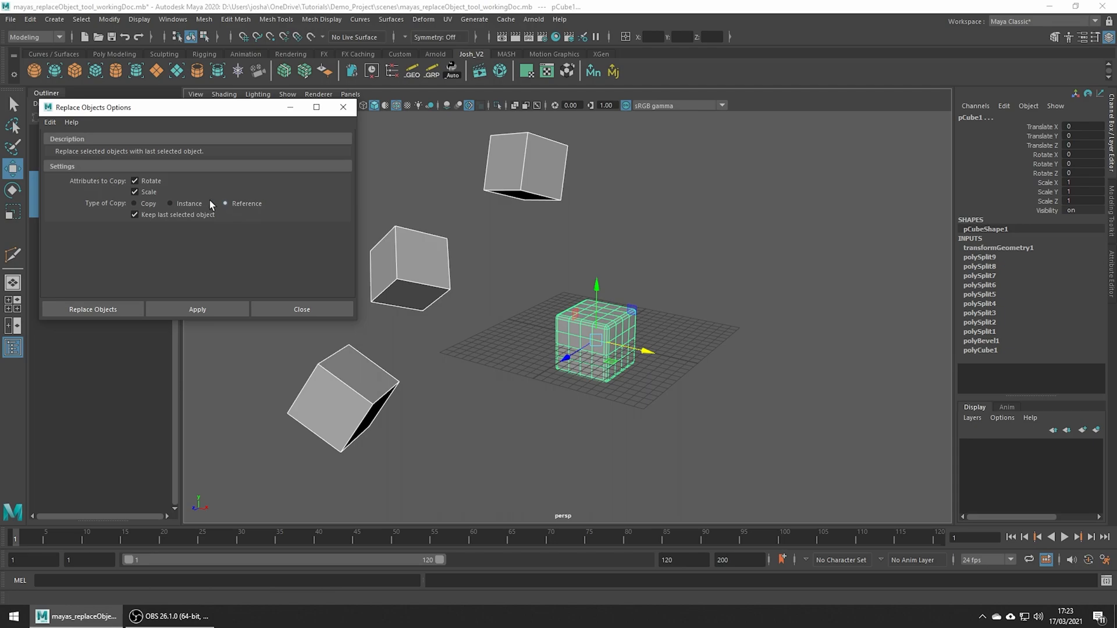
pyautogui.click(134, 204)
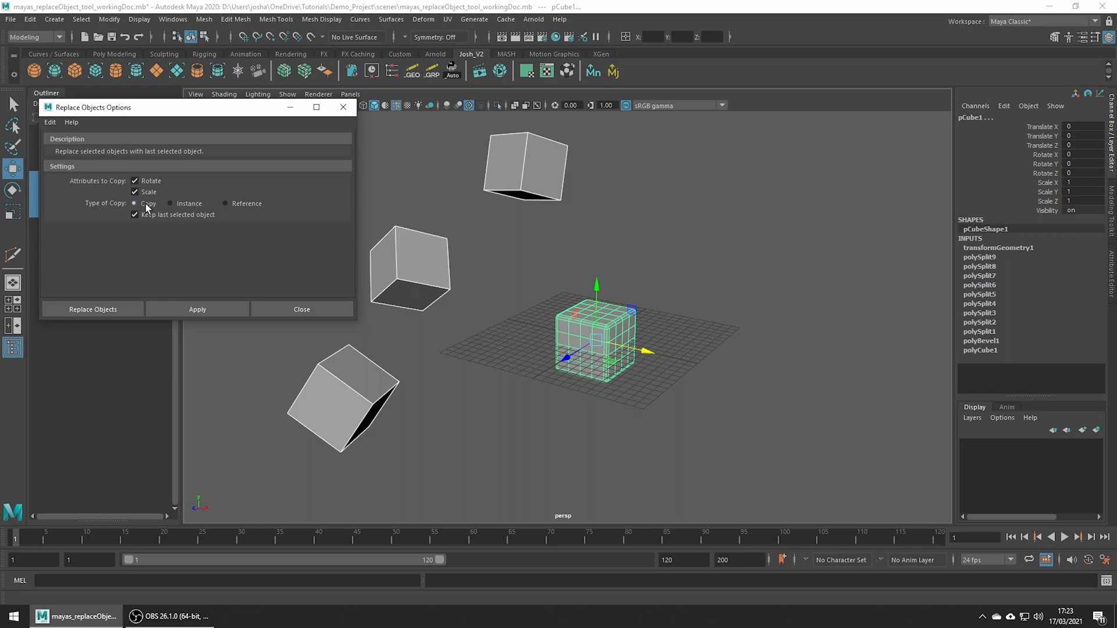
pyautogui.click(198, 309)
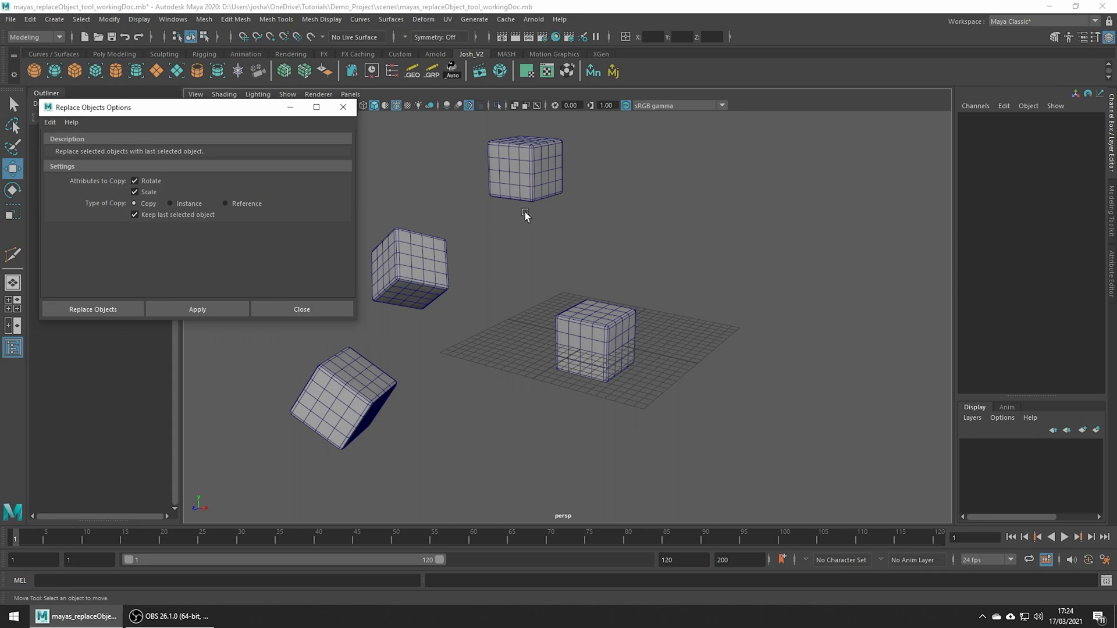
# - Deselect everything by clicking empty viewport space to inspect the replaced cubes
pyautogui.click(525, 169)
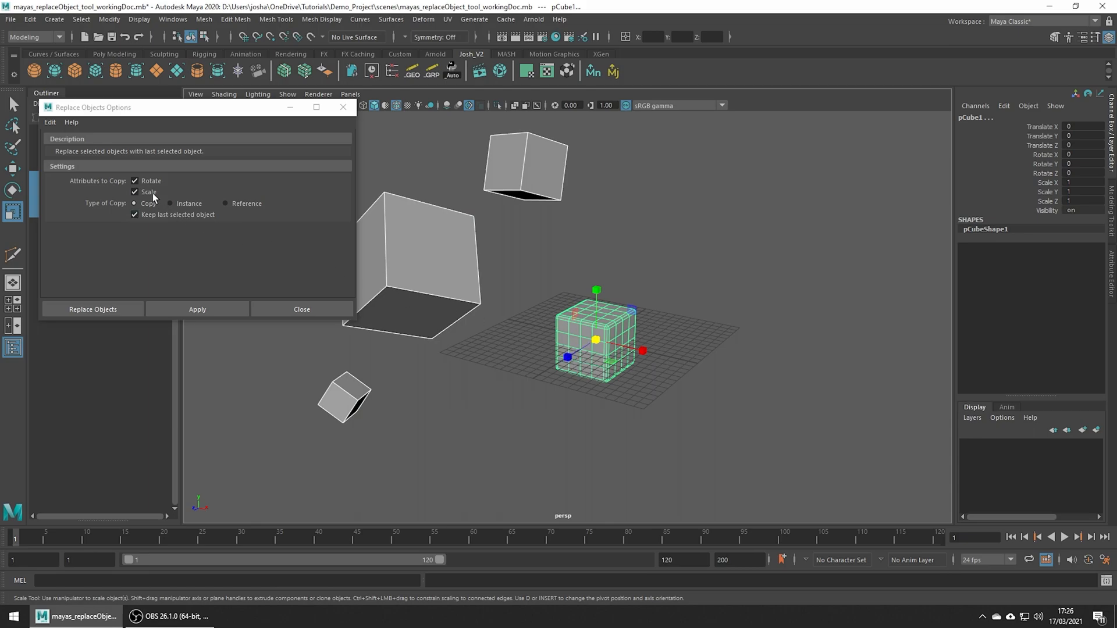
# - Uncheck Rotate and apply the replacement so copies keep only the placeholders' scale
pyautogui.click(134, 181)
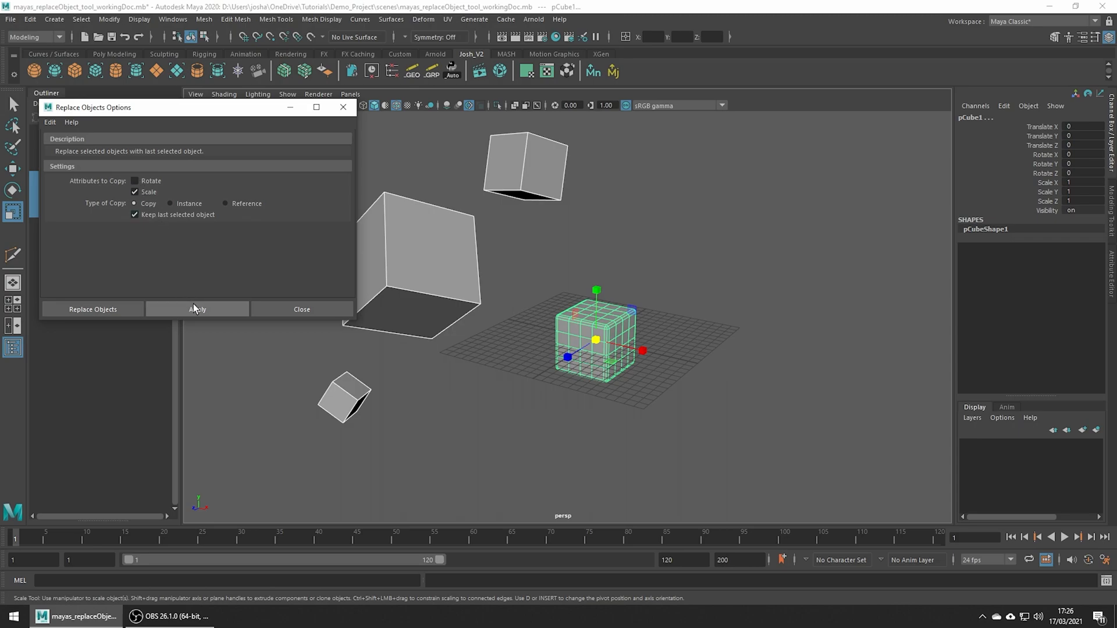
pyautogui.click(197, 309)
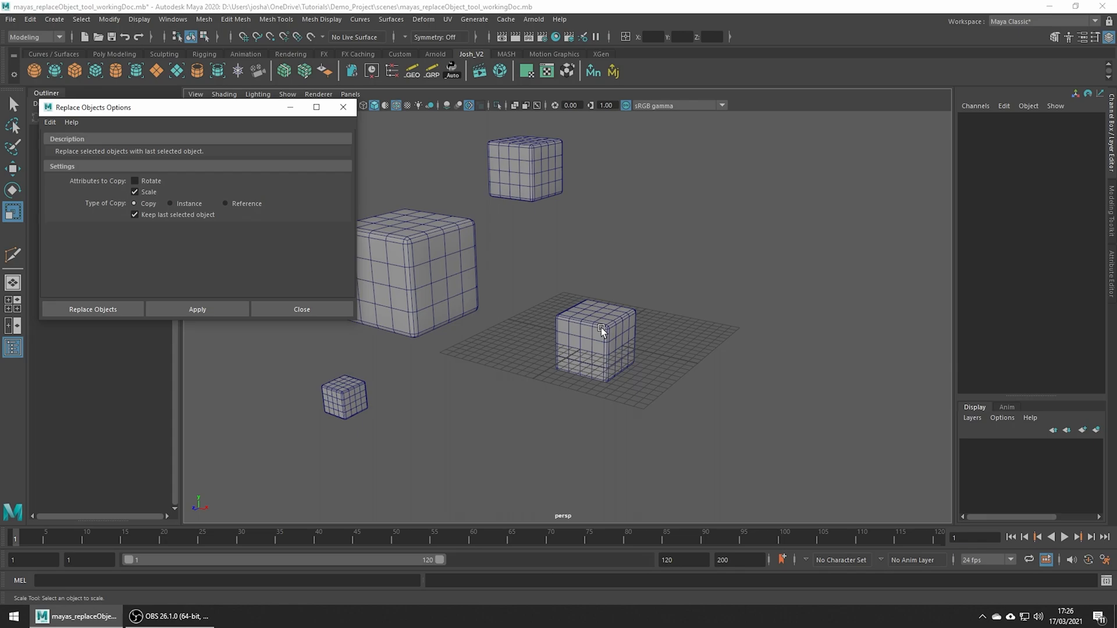
pyautogui.moveTo(394, 331)
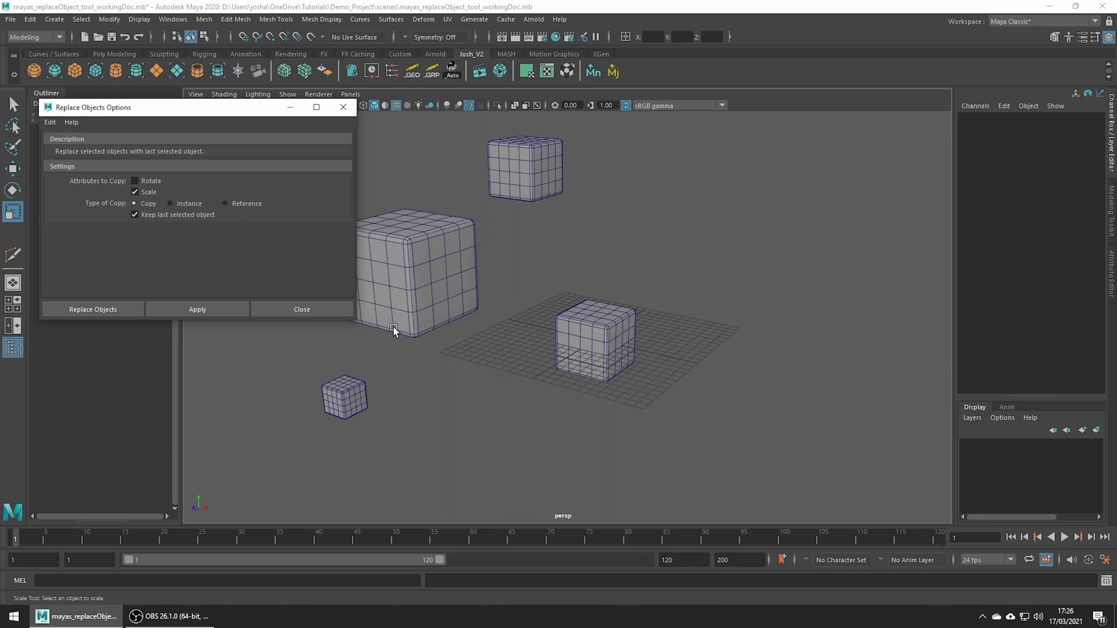
pyautogui.moveTo(487, 247)
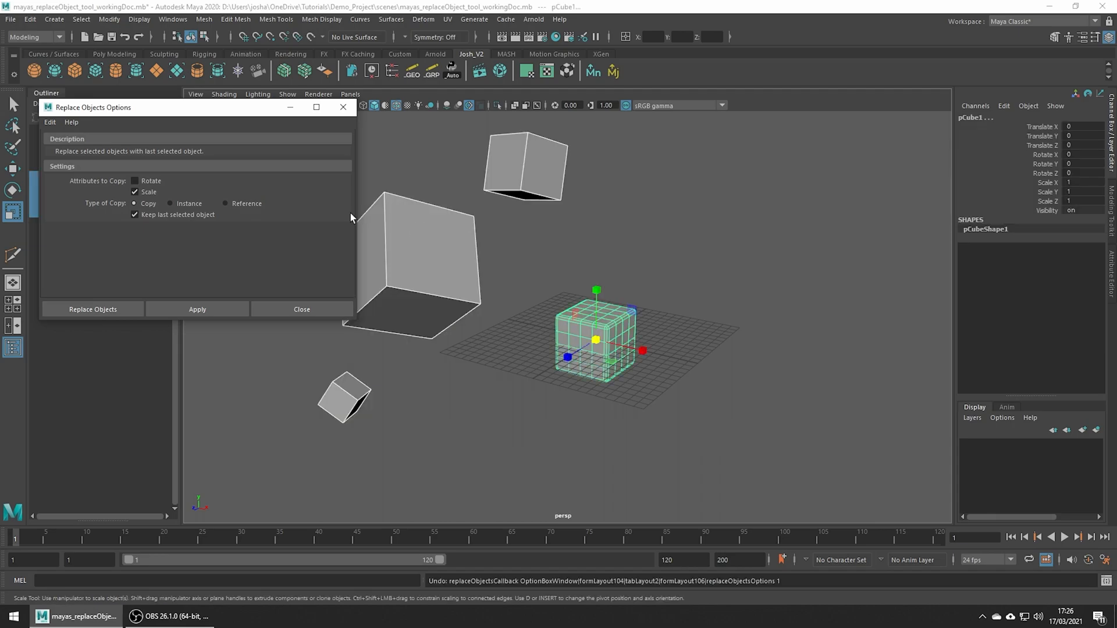
# - Test without Scale, re-enable Rotate and Scale, apply the replacement, and close the options
pyautogui.click(198, 309)
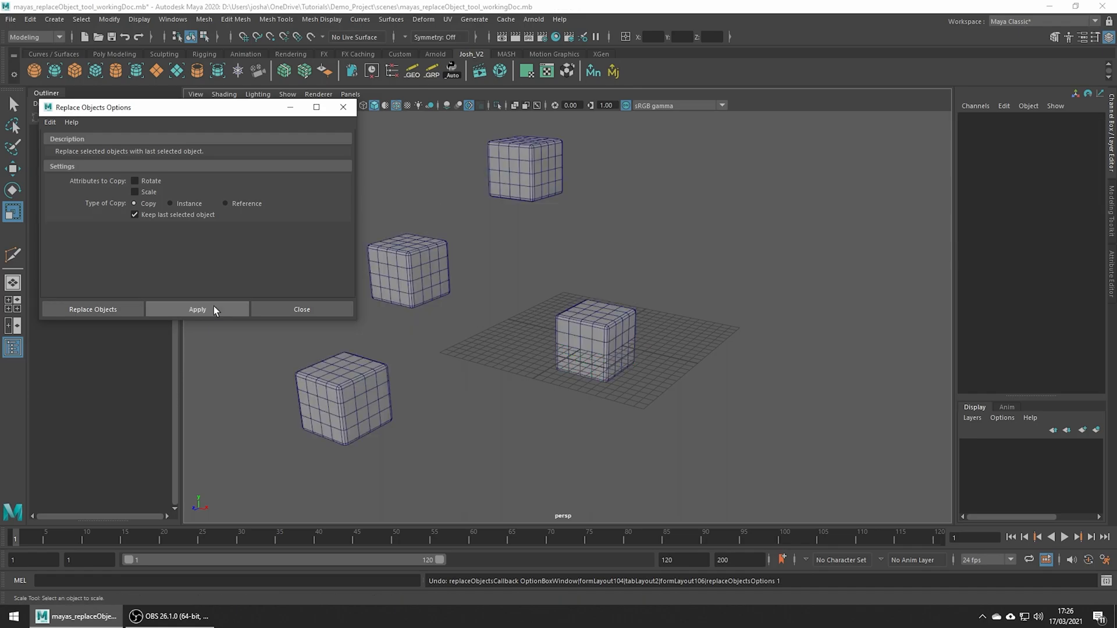
pyautogui.click(197, 309)
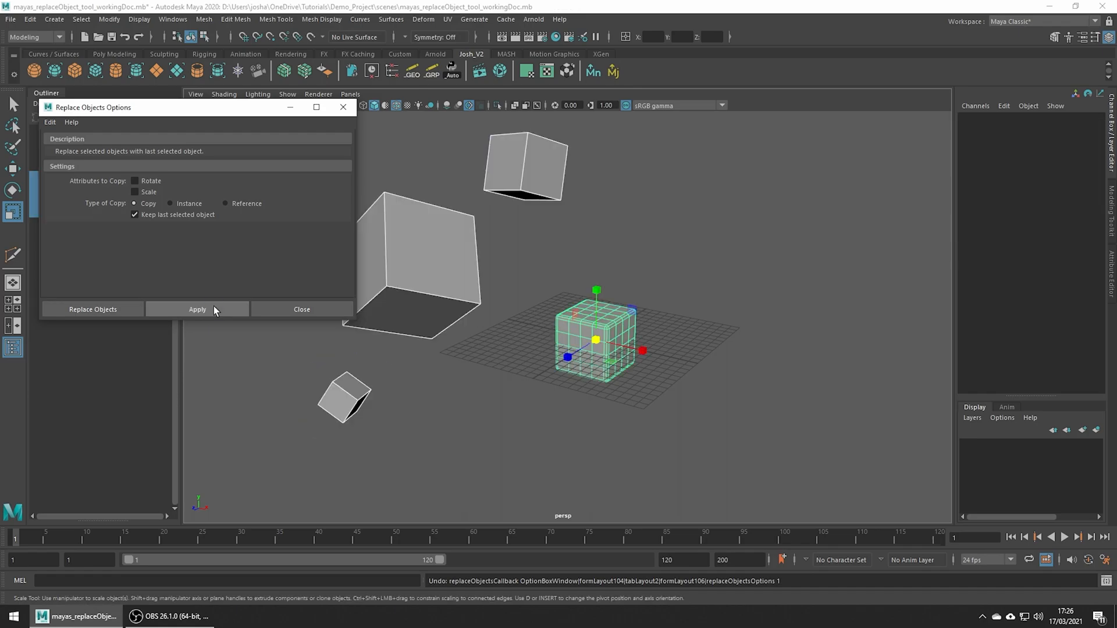
pyautogui.click(135, 191)
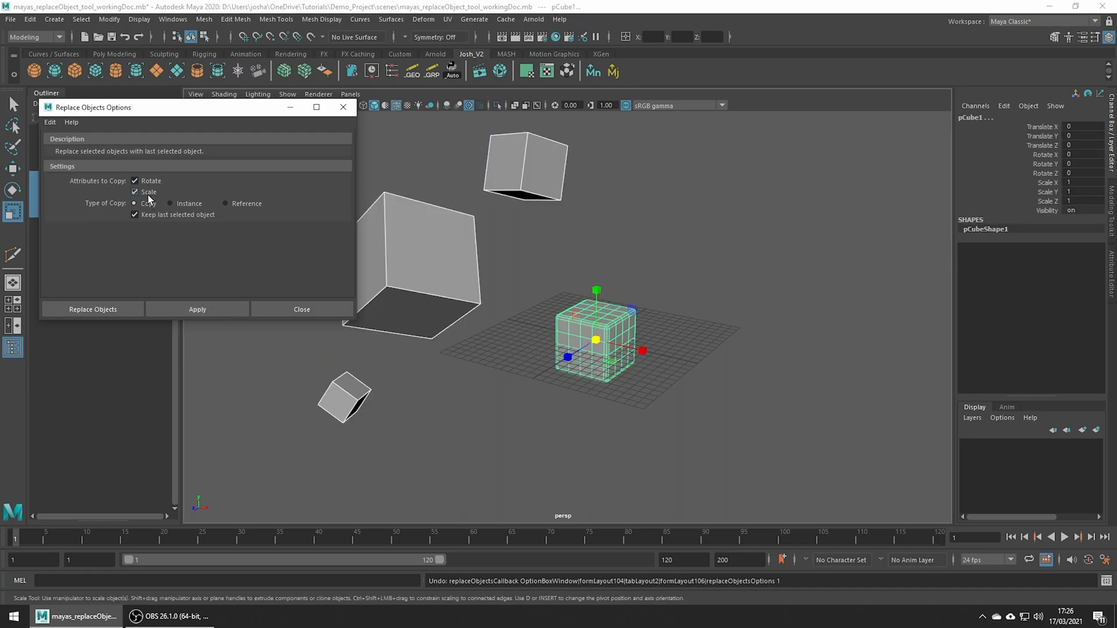
pyautogui.click(197, 309)
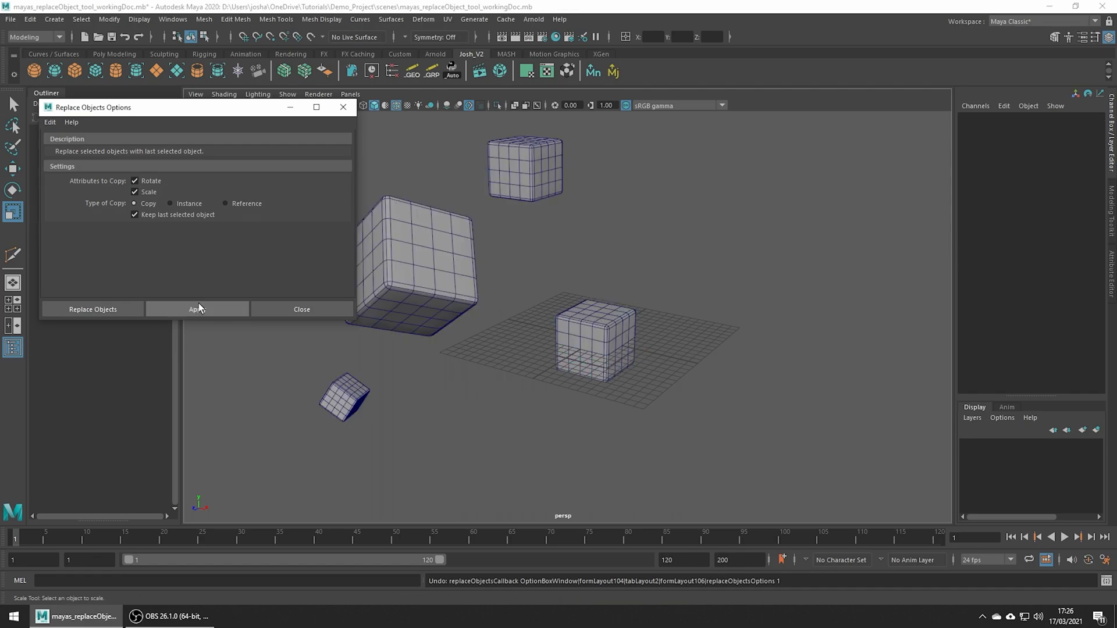
pyautogui.click(196, 309)
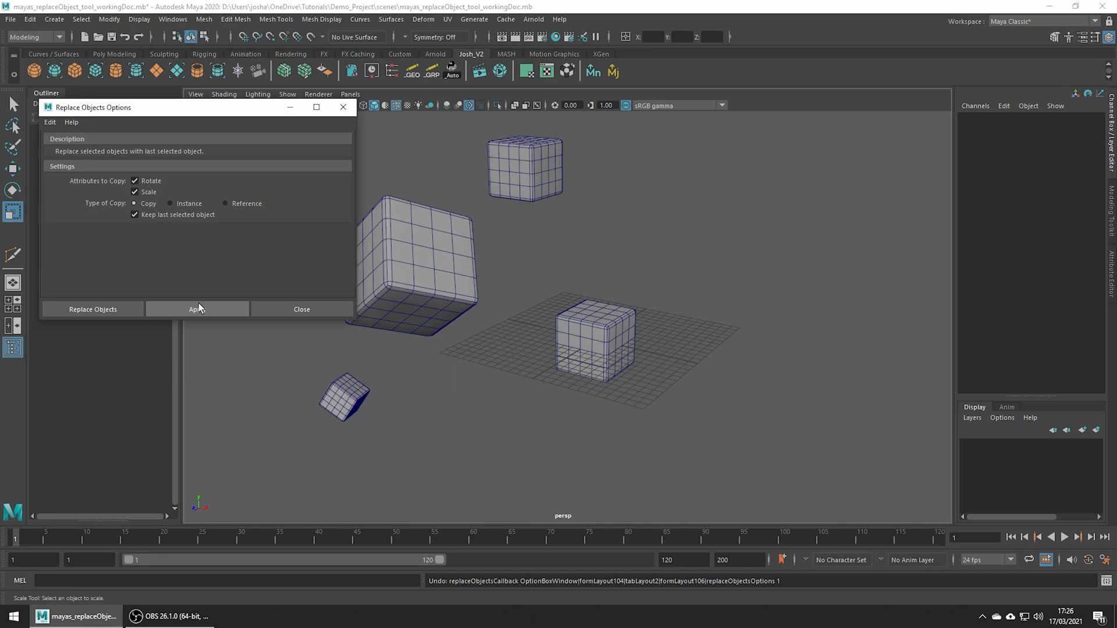
pyautogui.click(301, 308)
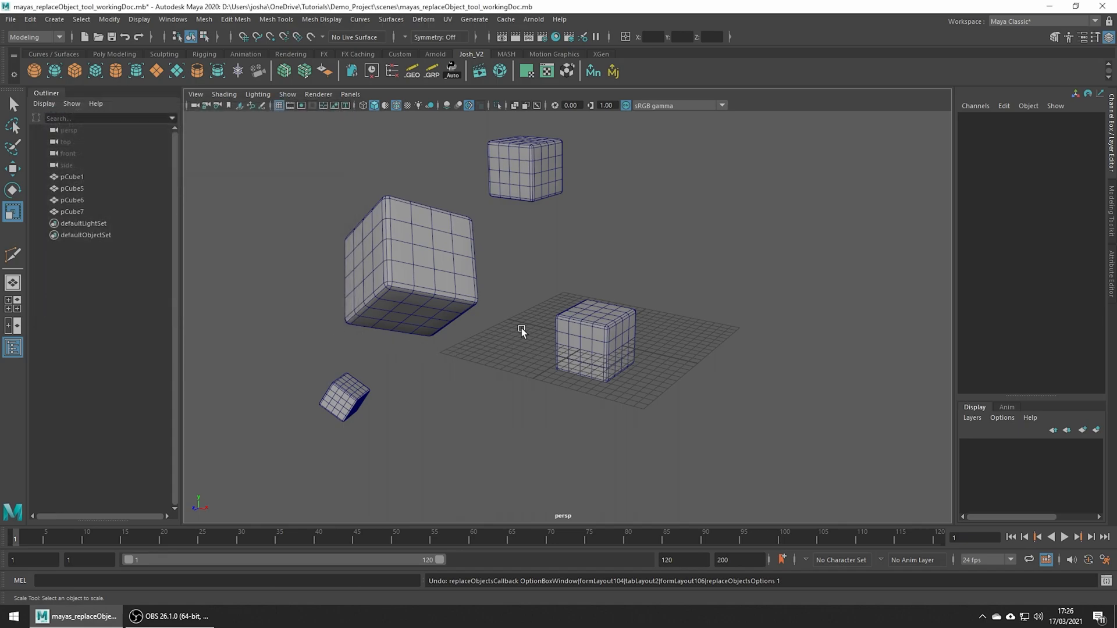